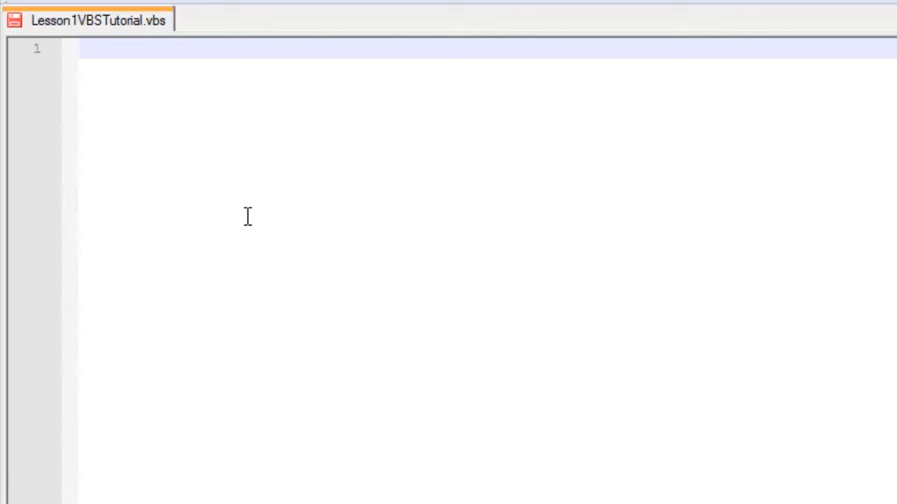
Write line 1 as msgbox "Hello" ,0, "Lesson 1" in the VBScript file.
type("msgbox")
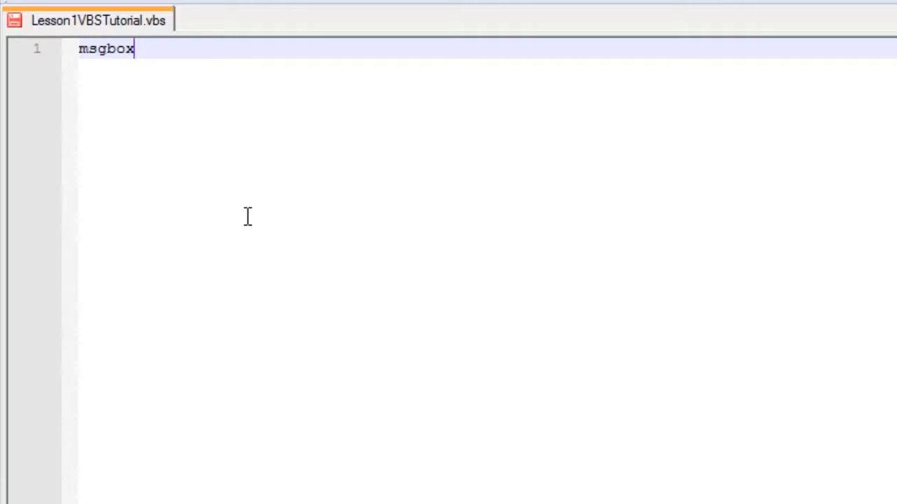
type("\"He")
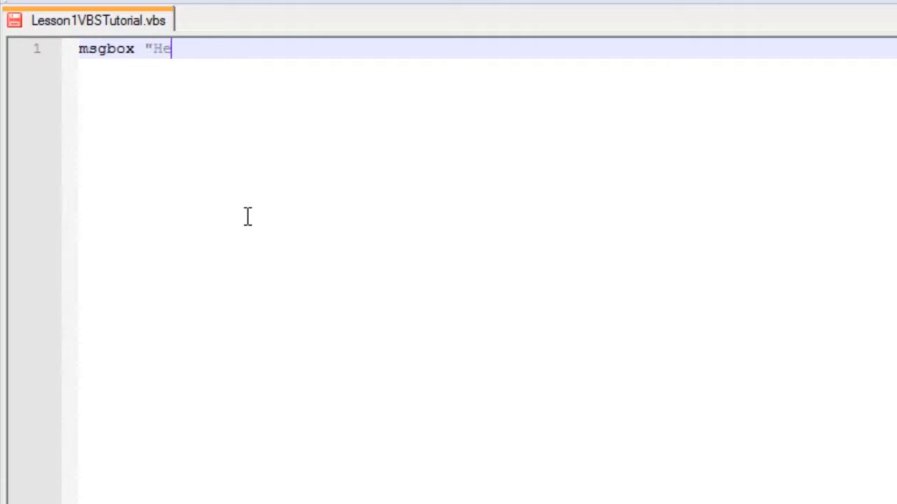
type("llo")
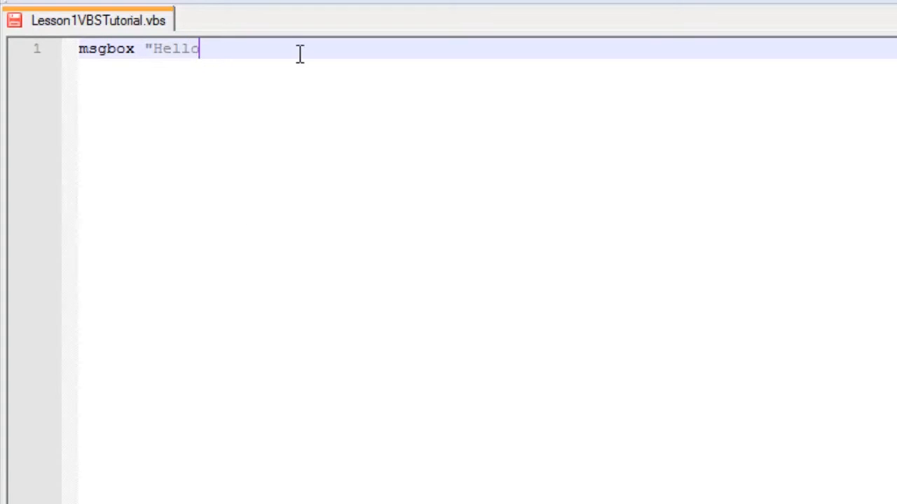
type("\" ,")
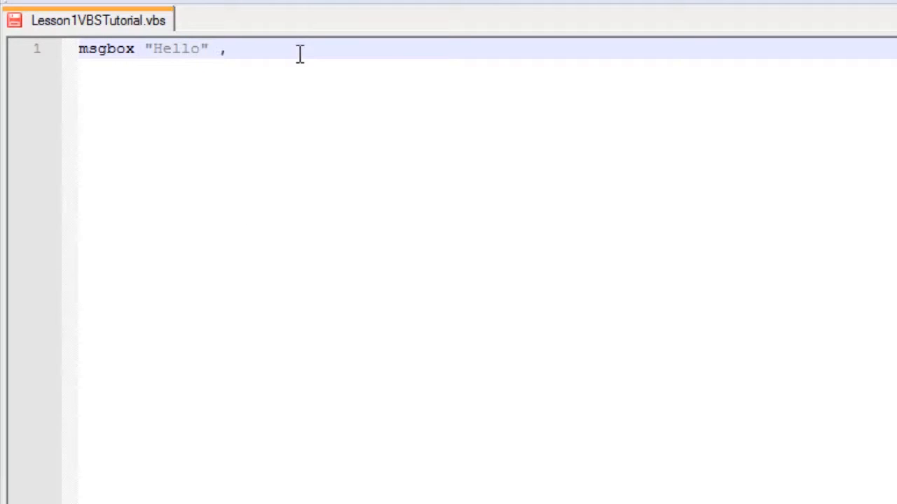
type("0,")
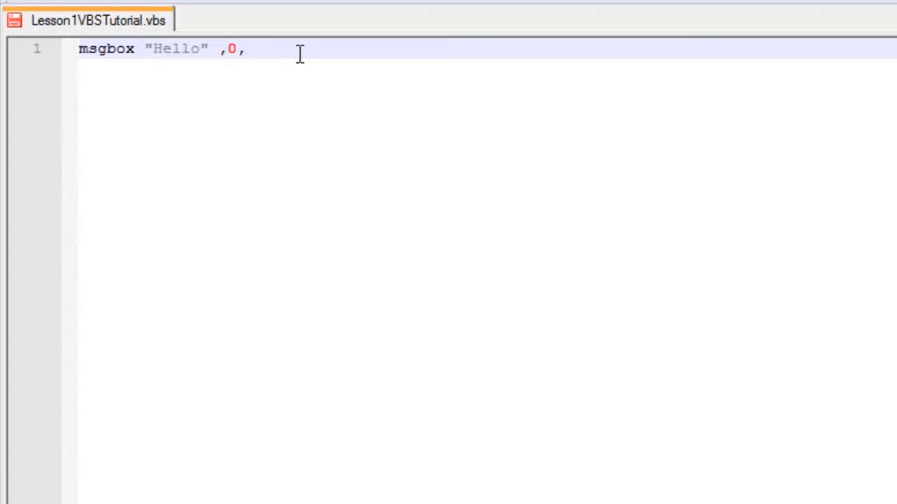
type("\"")
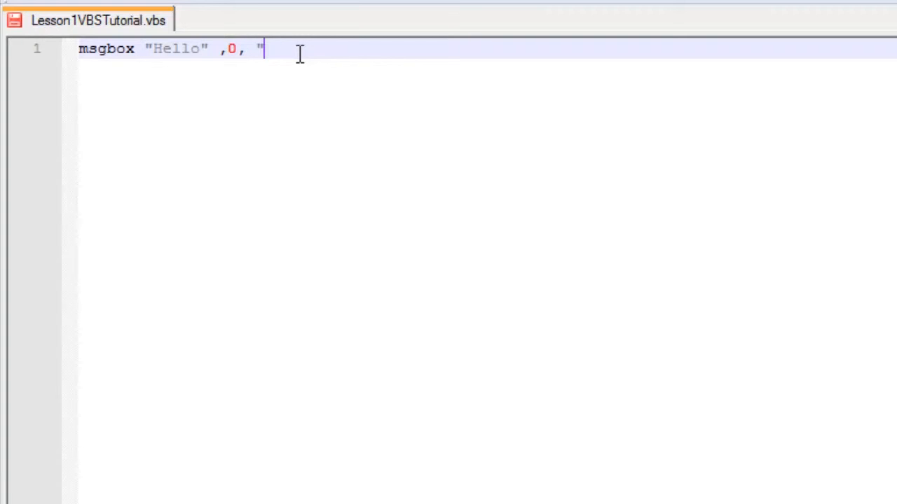
type("Less")
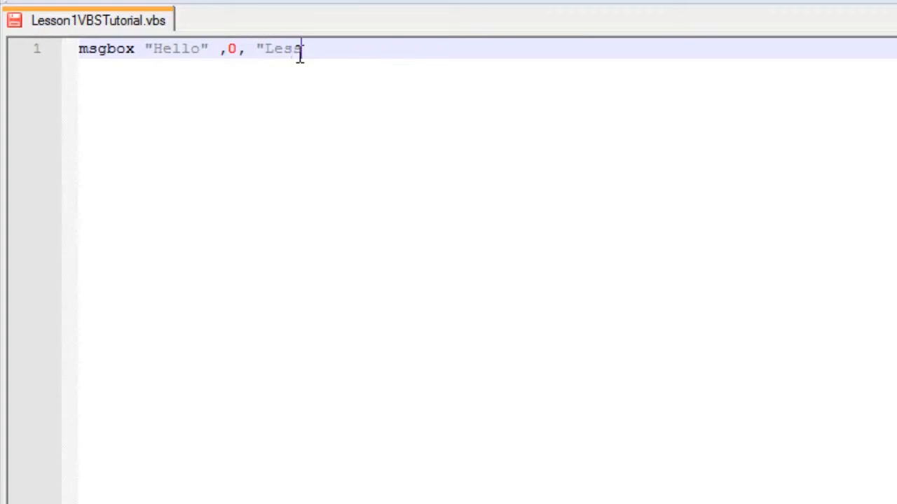
type("on 1")
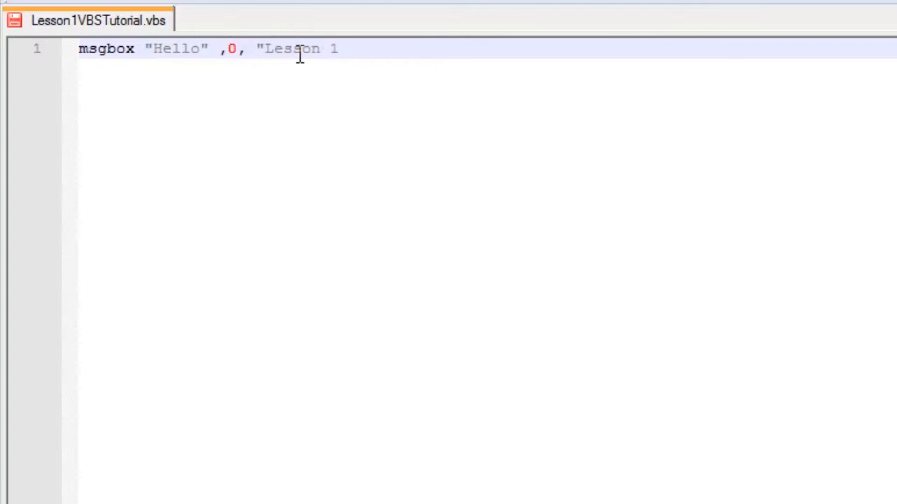
type("\"")
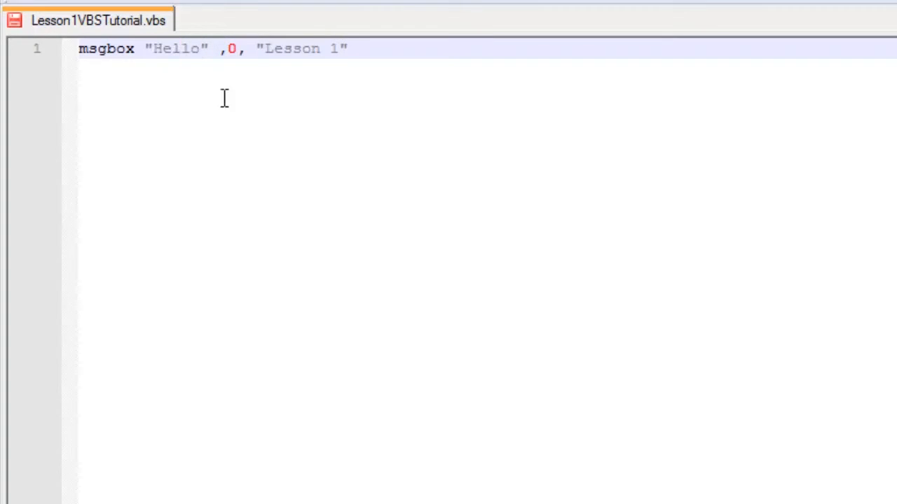
double_click(232, 47)
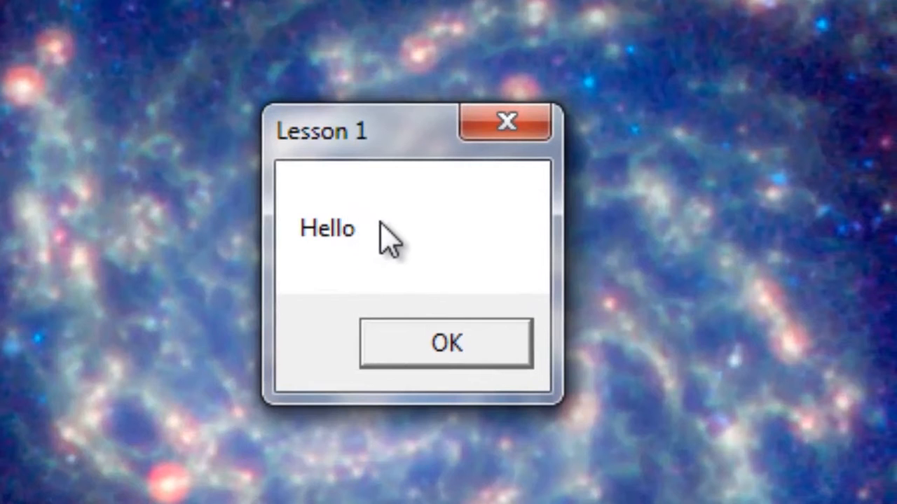
Dismiss the Lesson 1 Hello message box with OK, returning to the script.
left_click(446, 343)
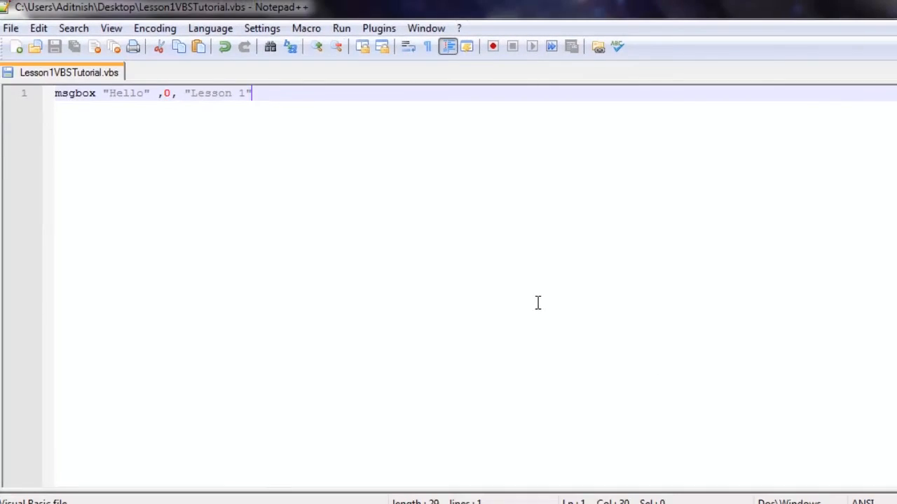